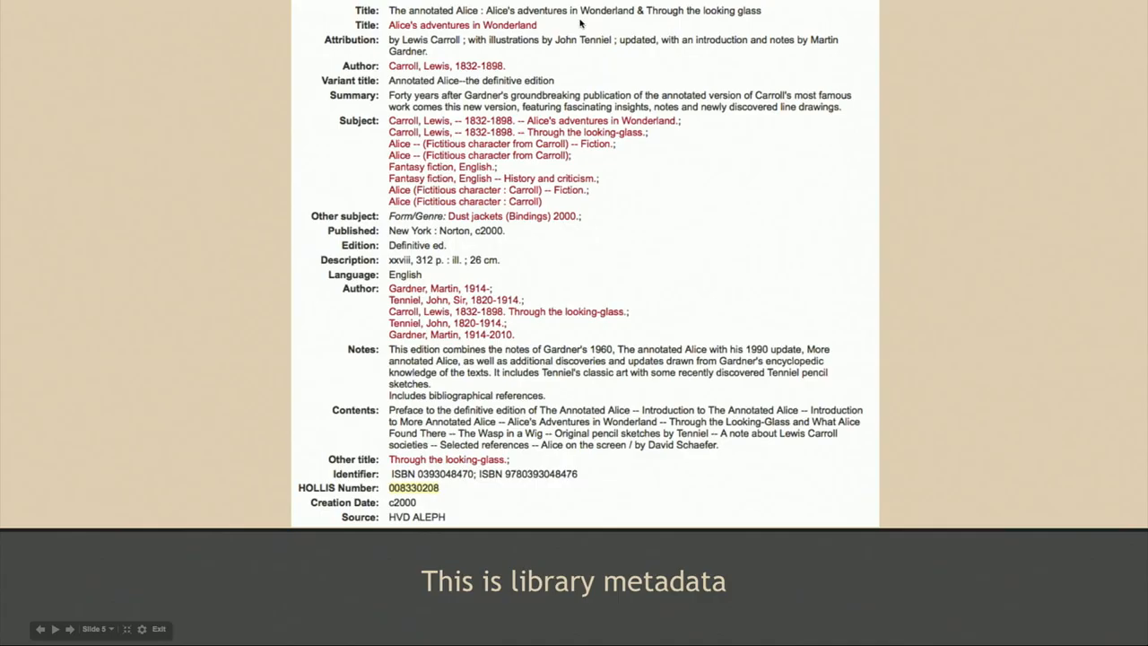
pyautogui.moveTo(761, 210)
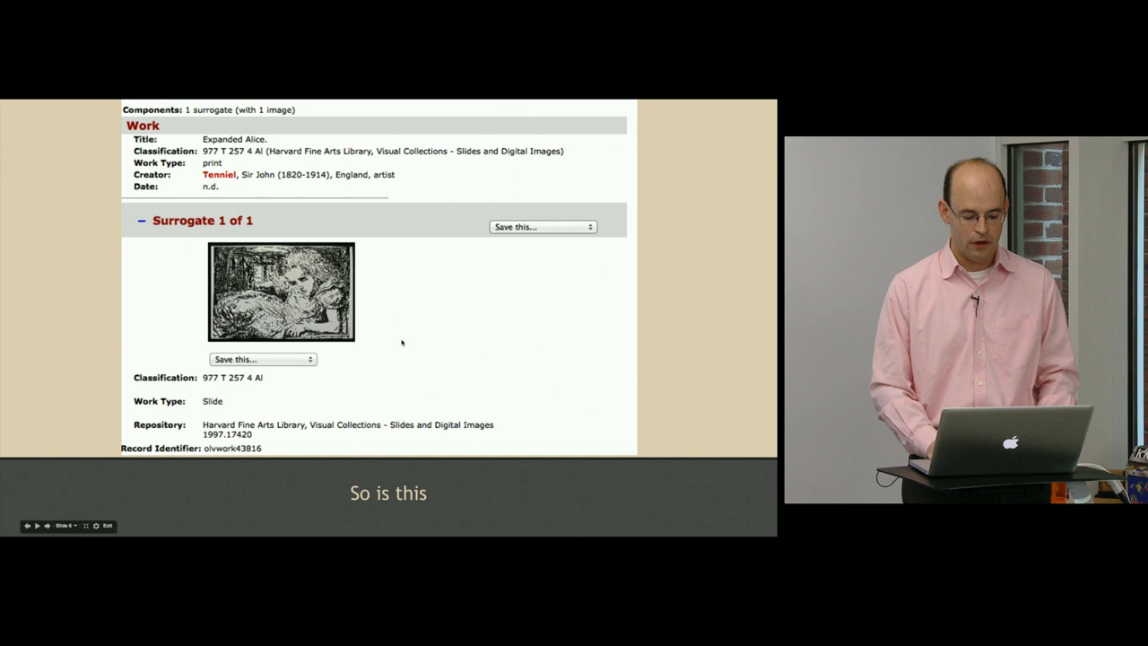
pyautogui.moveTo(183, 350)
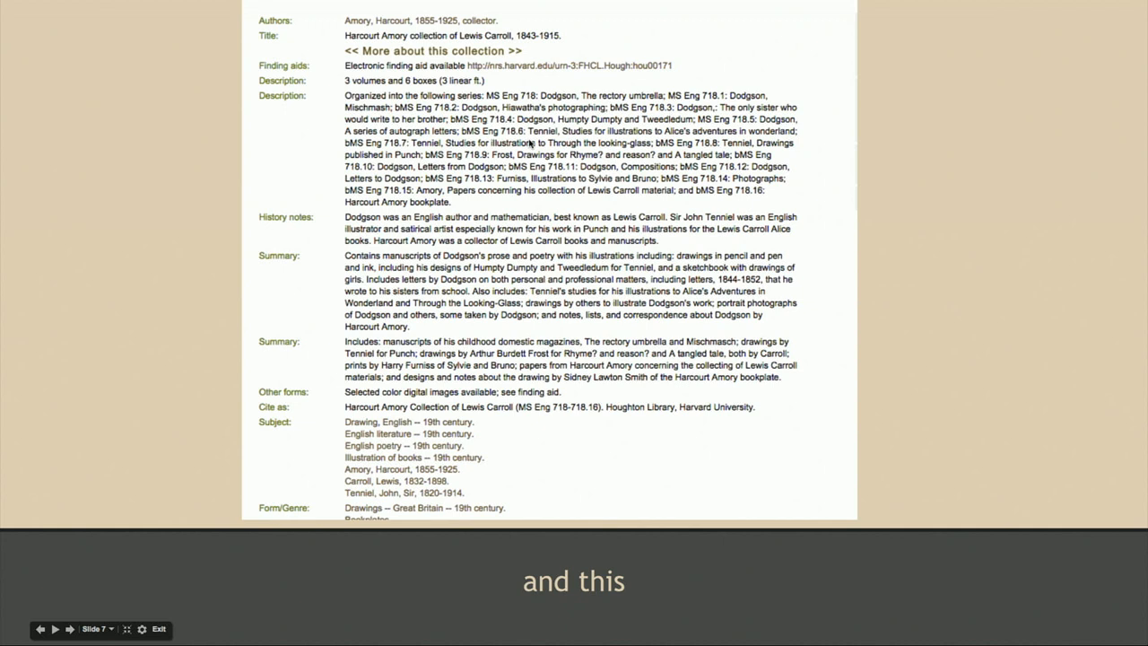
pyautogui.moveTo(492, 314)
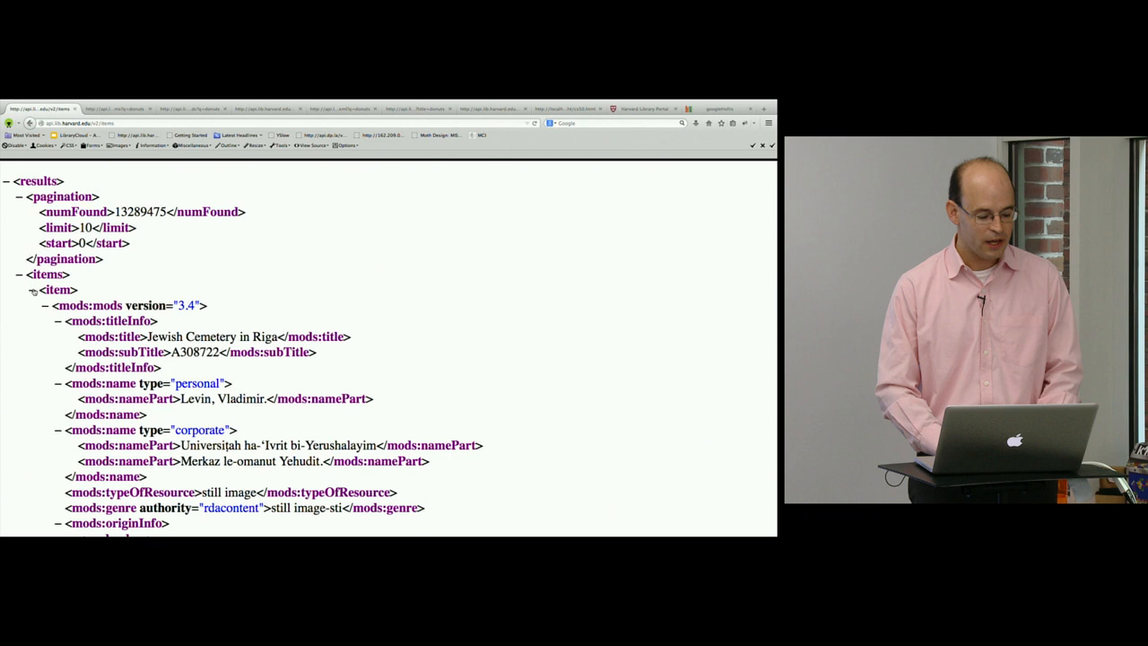
# Load the LibraryCloud items API URL and view the raw XML listing 13289475 items, ten per page.
pyautogui.click(32, 290)
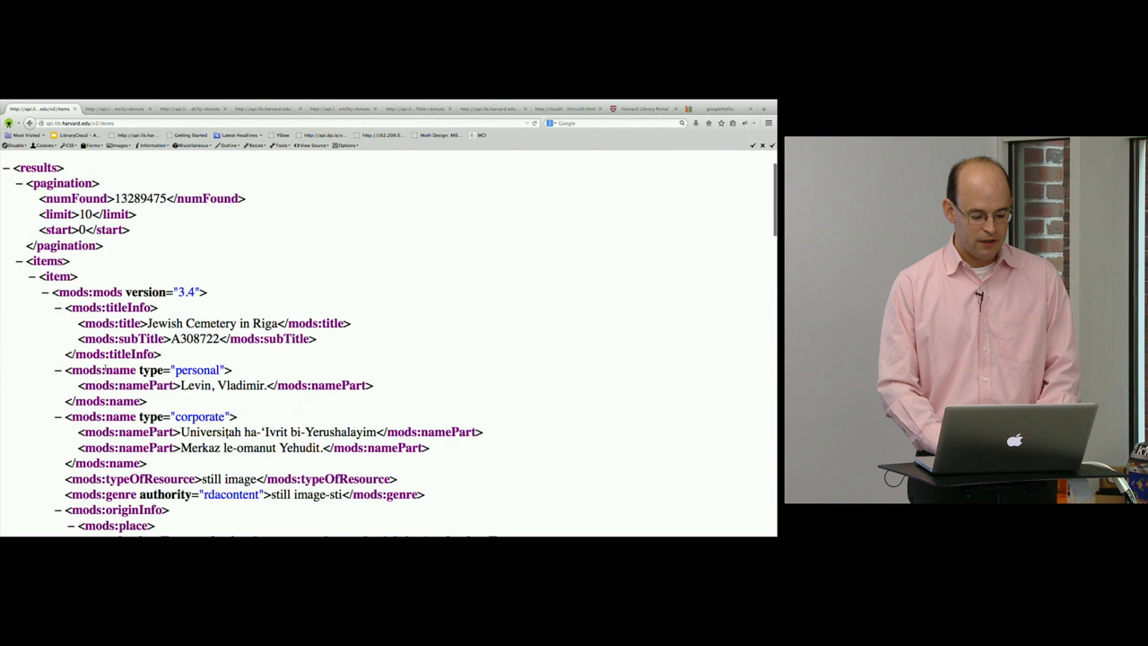
pyautogui.scroll(-3)
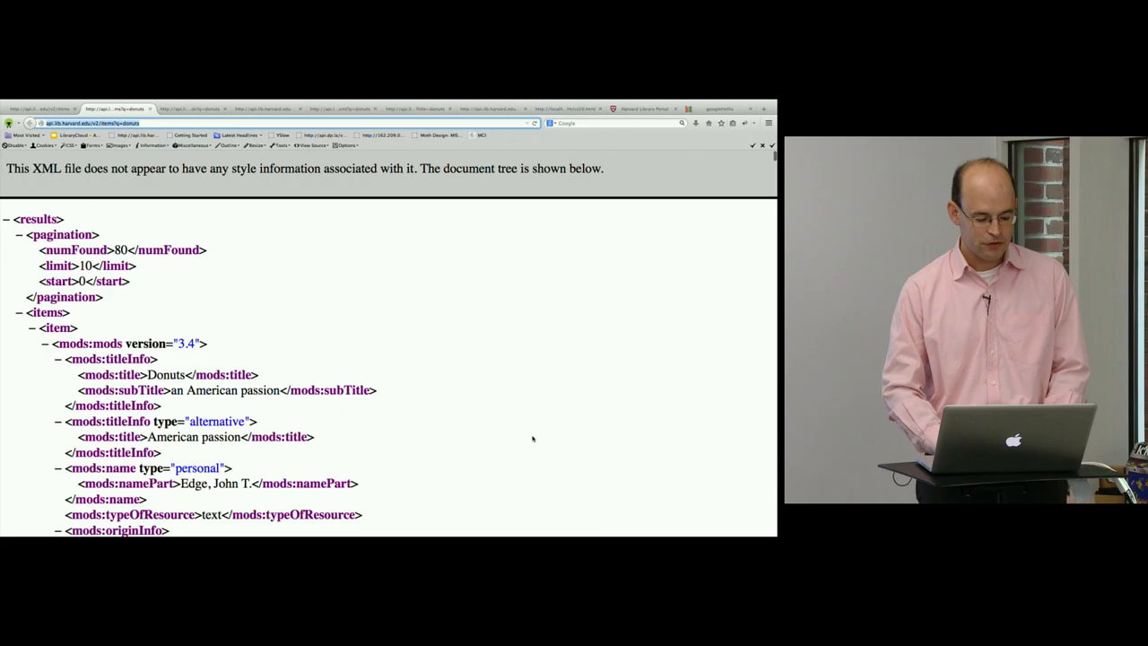
pyautogui.scroll(-3)
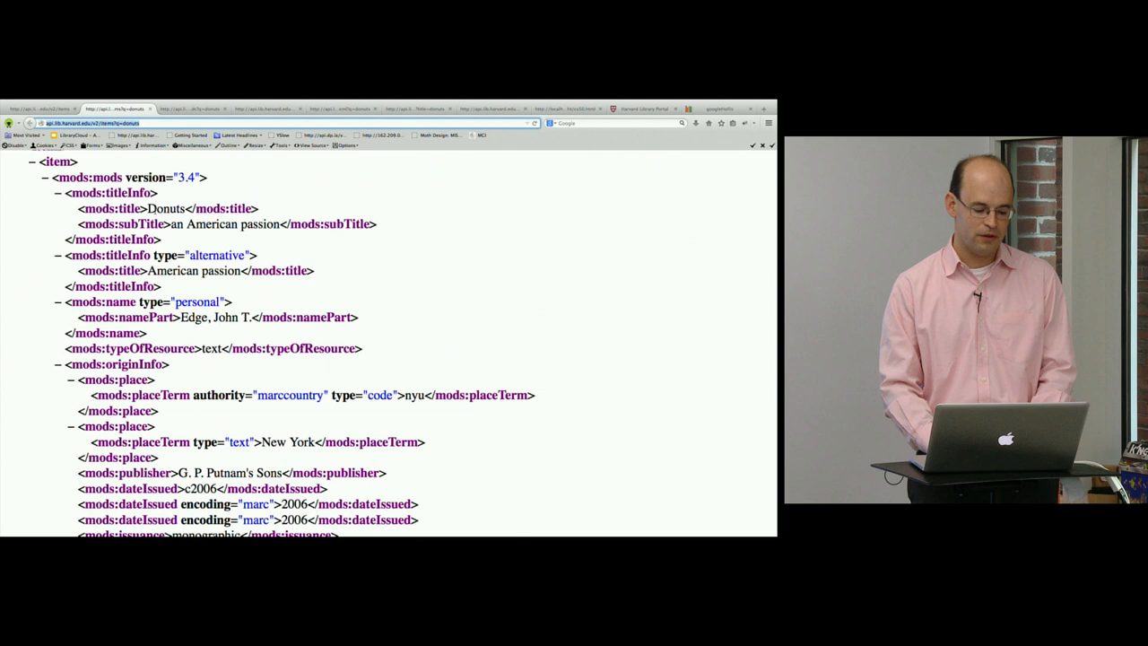
pyautogui.doubleClick(194, 271)
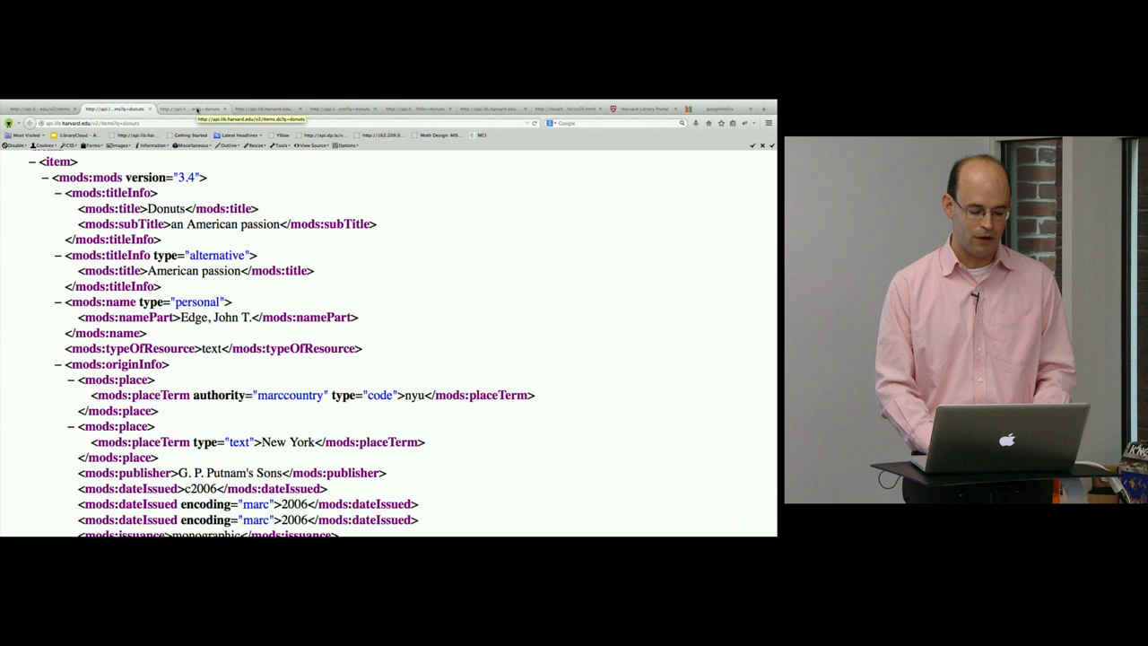
pyautogui.click(183, 109)
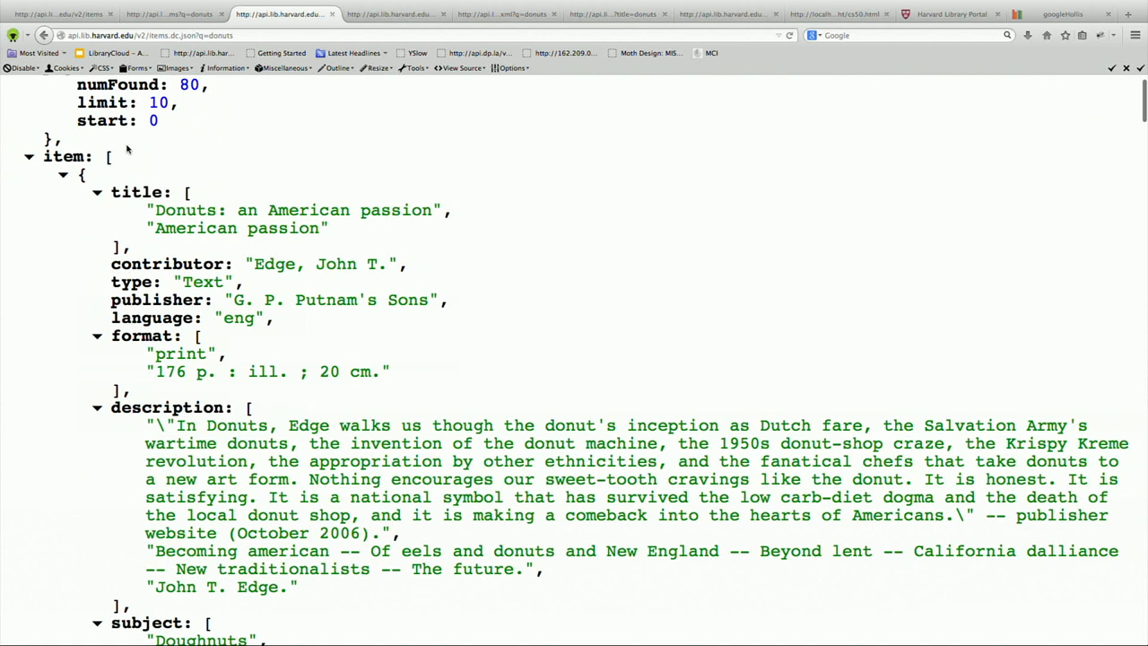
# Review the items.json?q=donuts response showing 80 matches and the first book's details.
pyautogui.scroll(3)
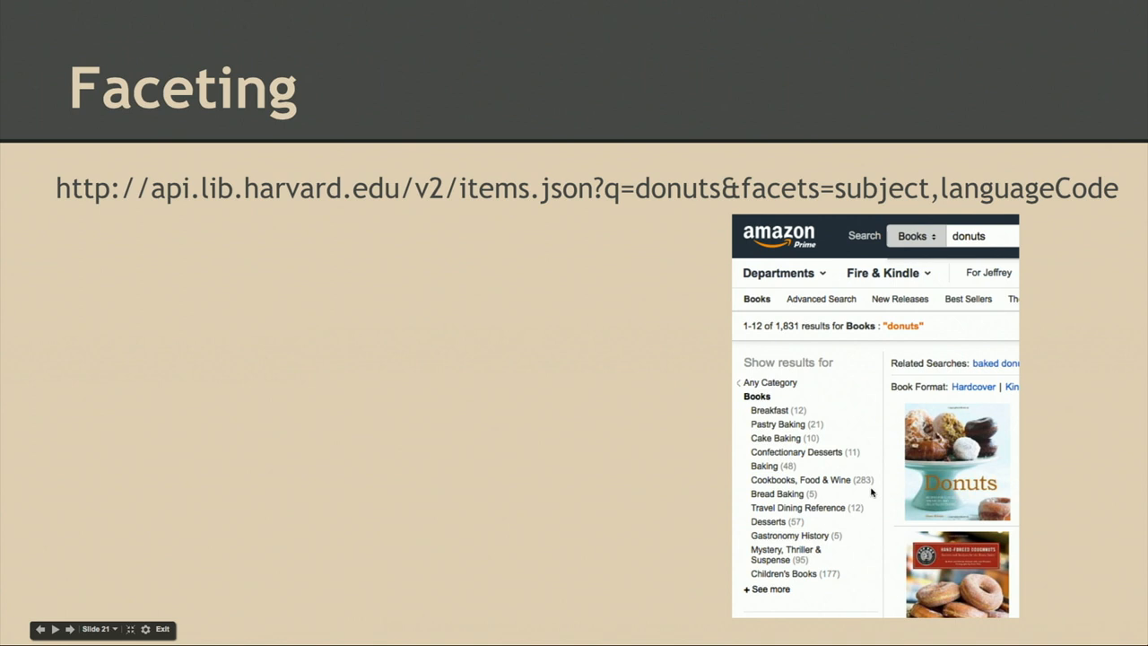
pyautogui.moveTo(743, 446)
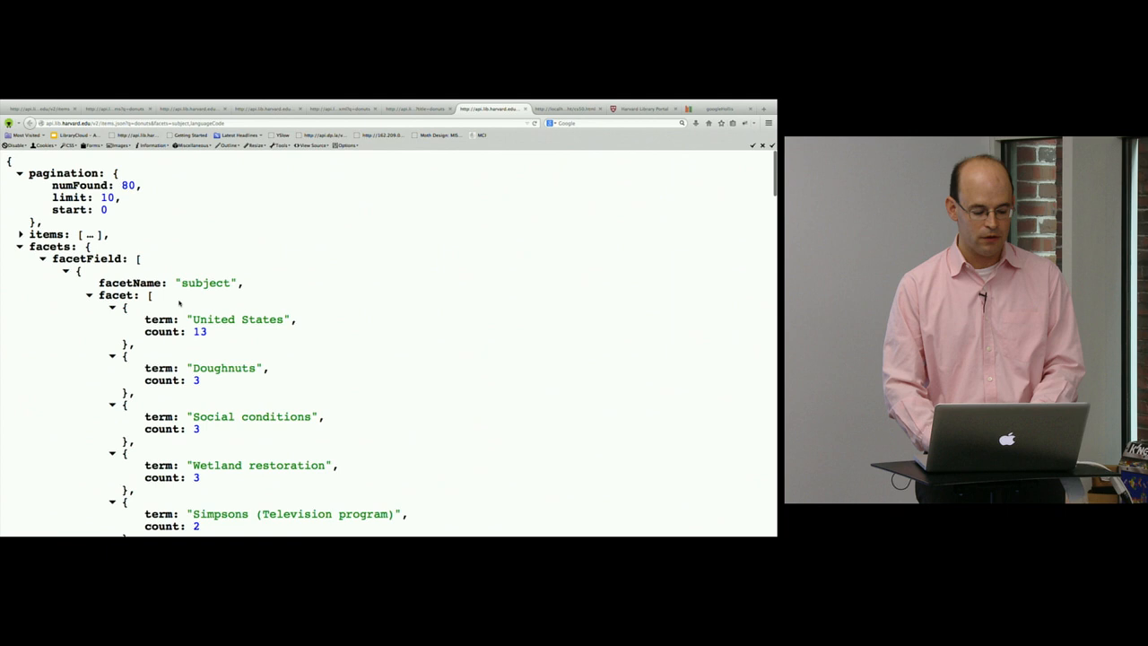
# Browse the faceted JSON down to the subject facet counts (United States 13, Doughnuts 3).
pyautogui.scroll(-3)
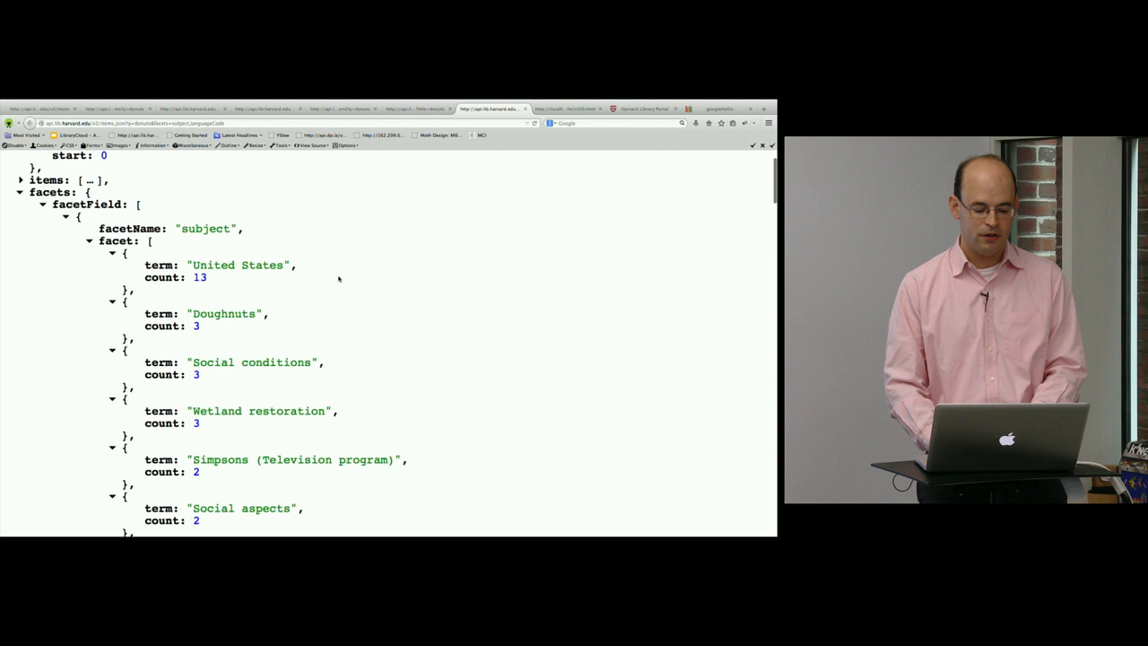
pyautogui.scroll(-3)
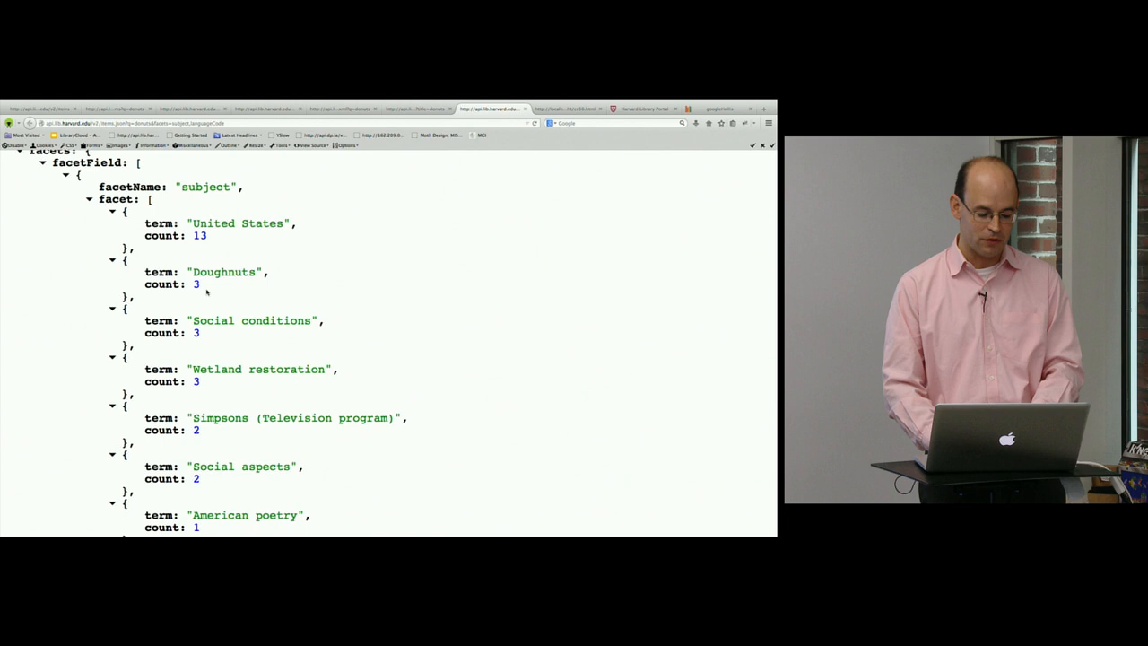
pyautogui.scroll(-3)
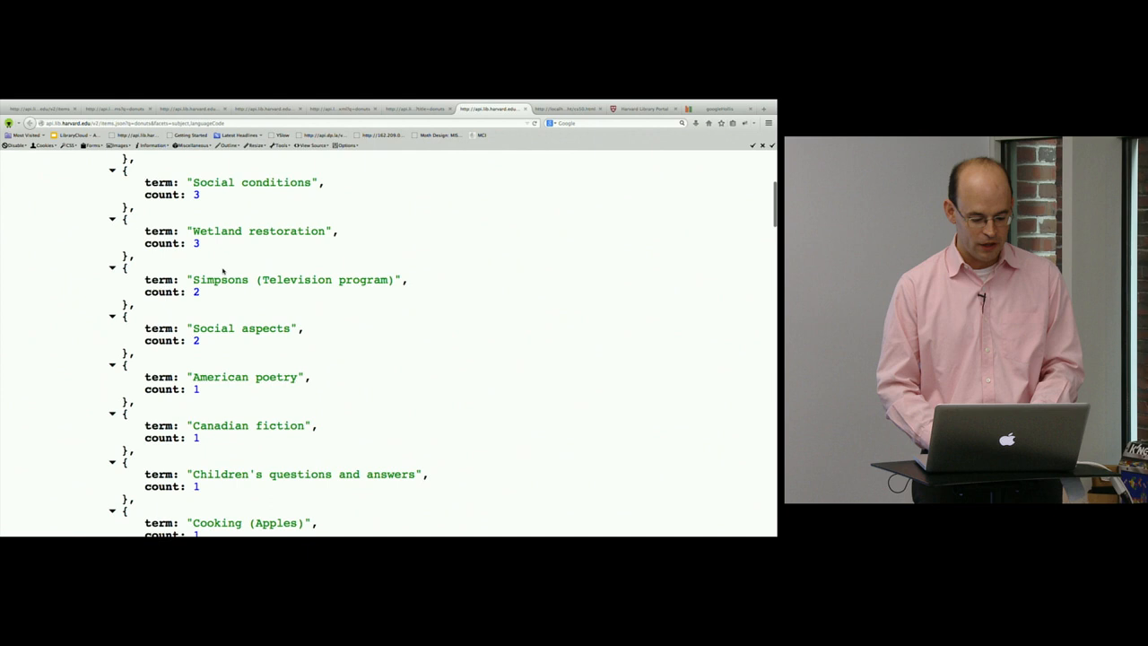
pyautogui.scroll(-3)
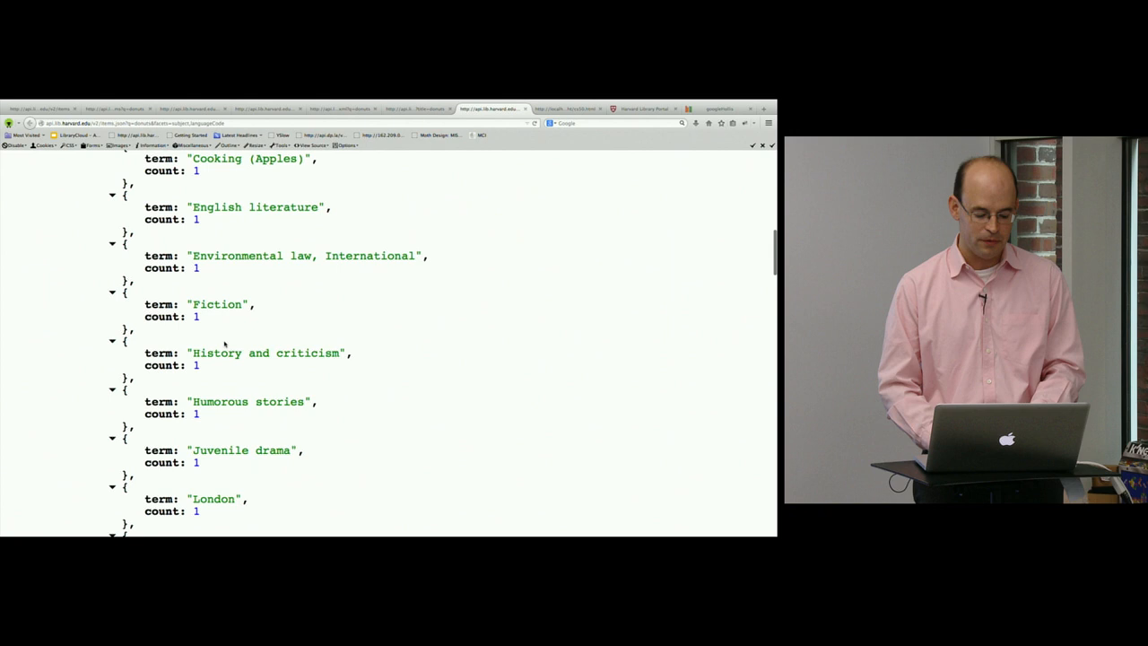
pyautogui.scroll(-3)
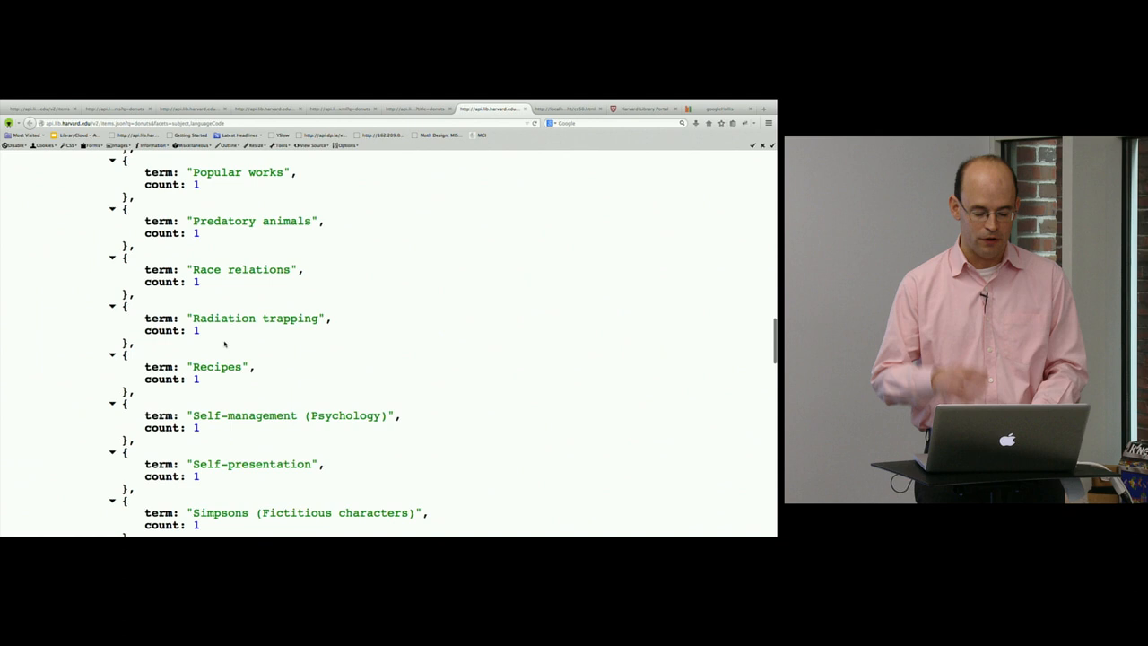
pyautogui.scroll(-3)
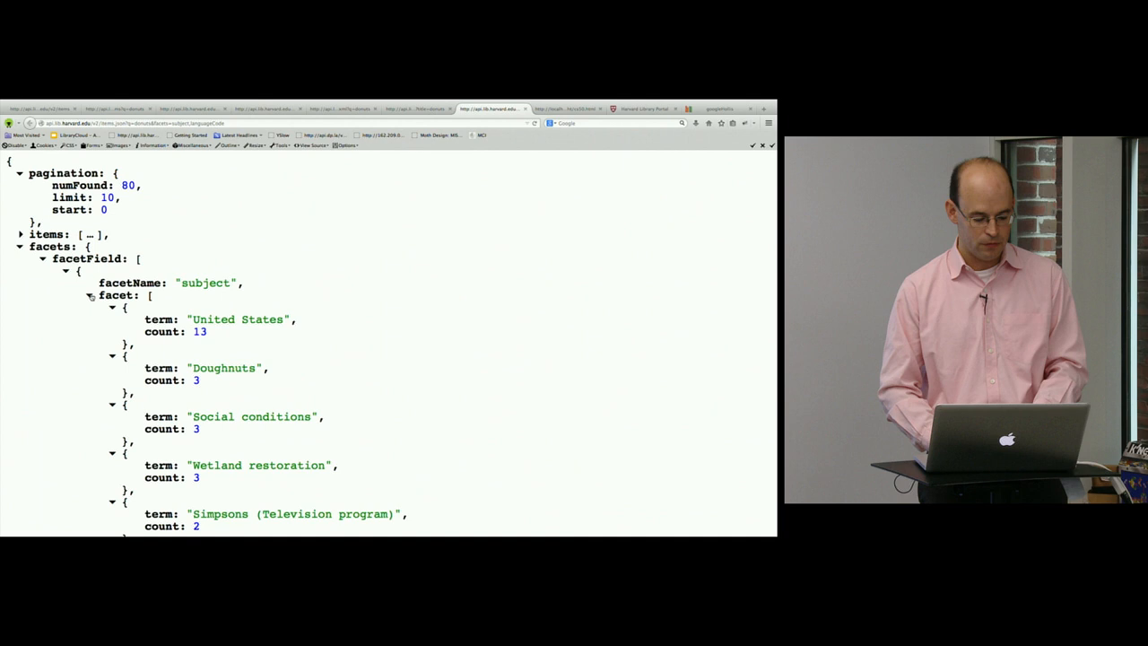
pyautogui.scroll(-3)
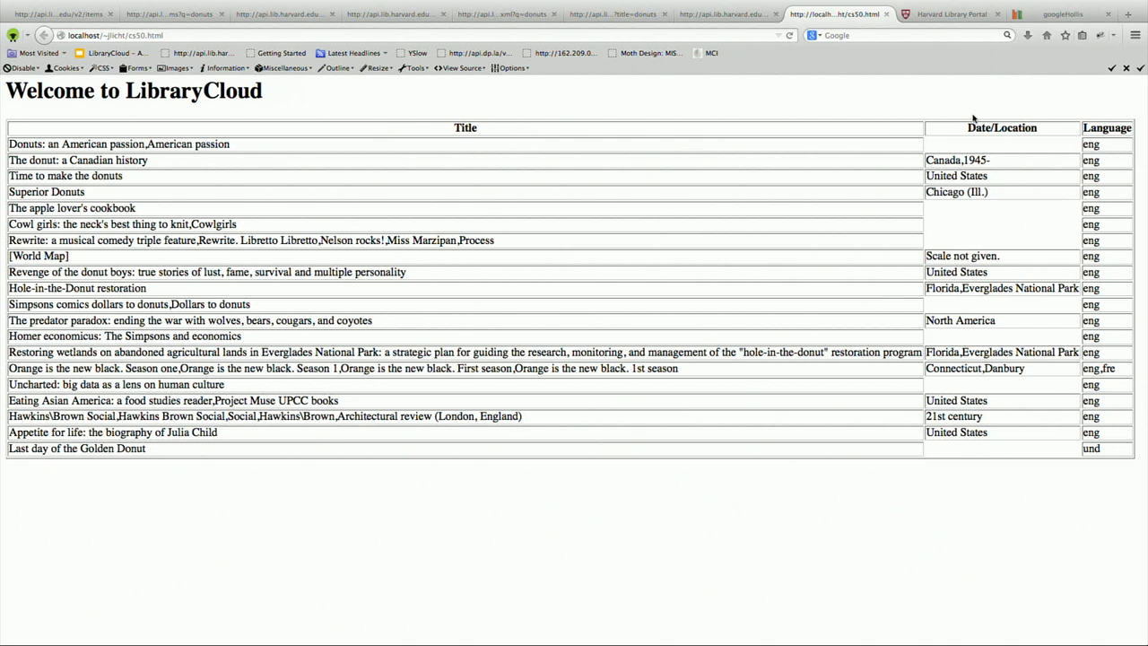
pyautogui.moveTo(901, 134)
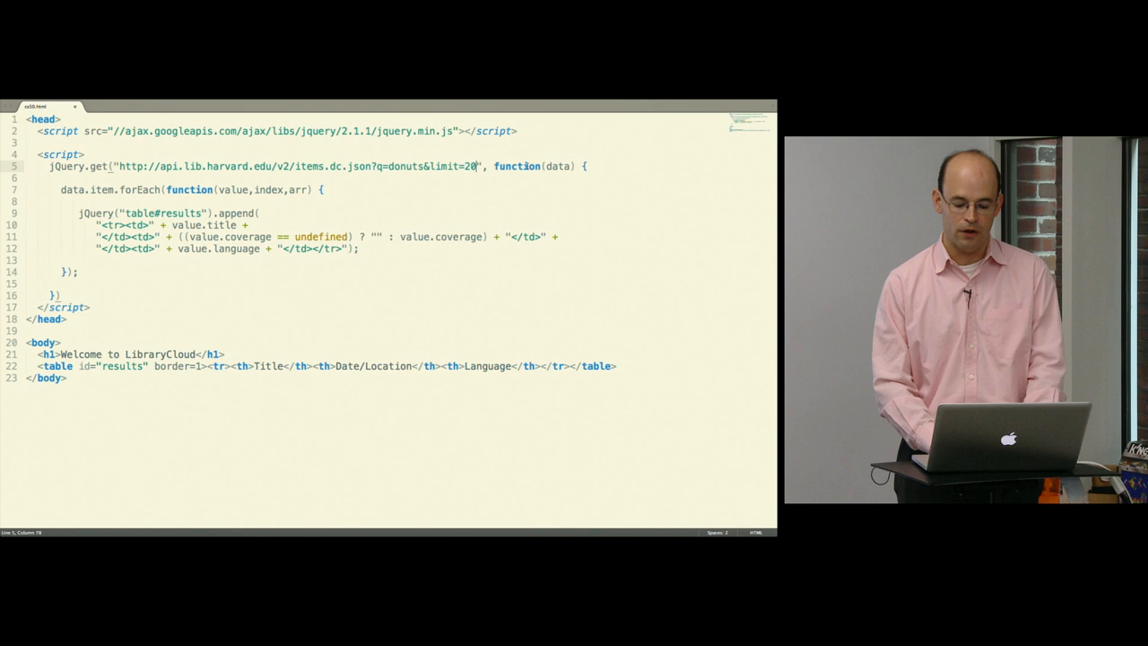
# Highlight the jQuery.get line in ss50.html that requests 20 donut items.
pyautogui.moveTo(122, 165); pyautogui.dragTo(475, 165)
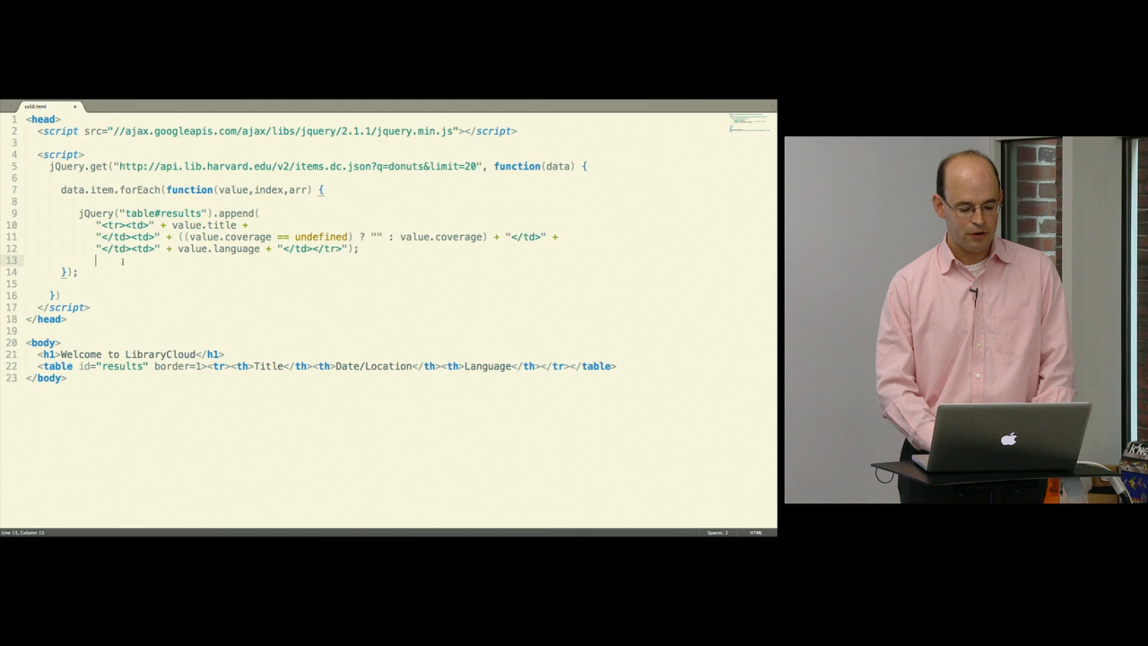
# Place the caret inside the forEach loop that appends a table row per item.
pyautogui.doubleClick(234, 190)
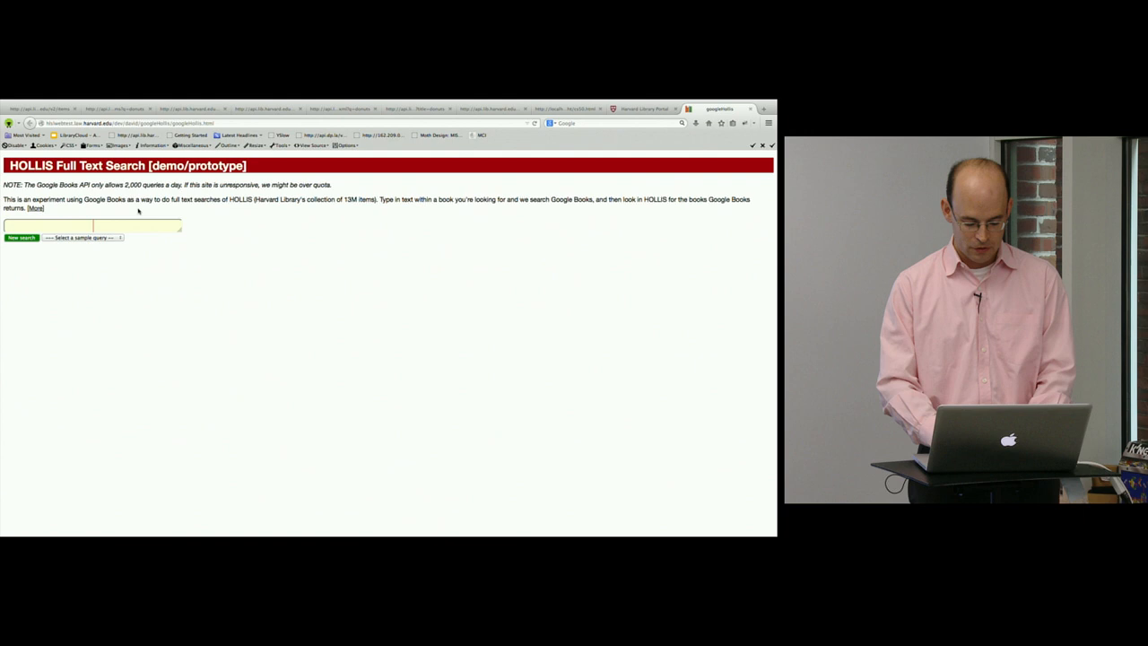
# Search HOLLIS Full Text for "it was a dark and stormy" and review the results beside the shelf.
pyautogui.write('it was a dark and stormy')
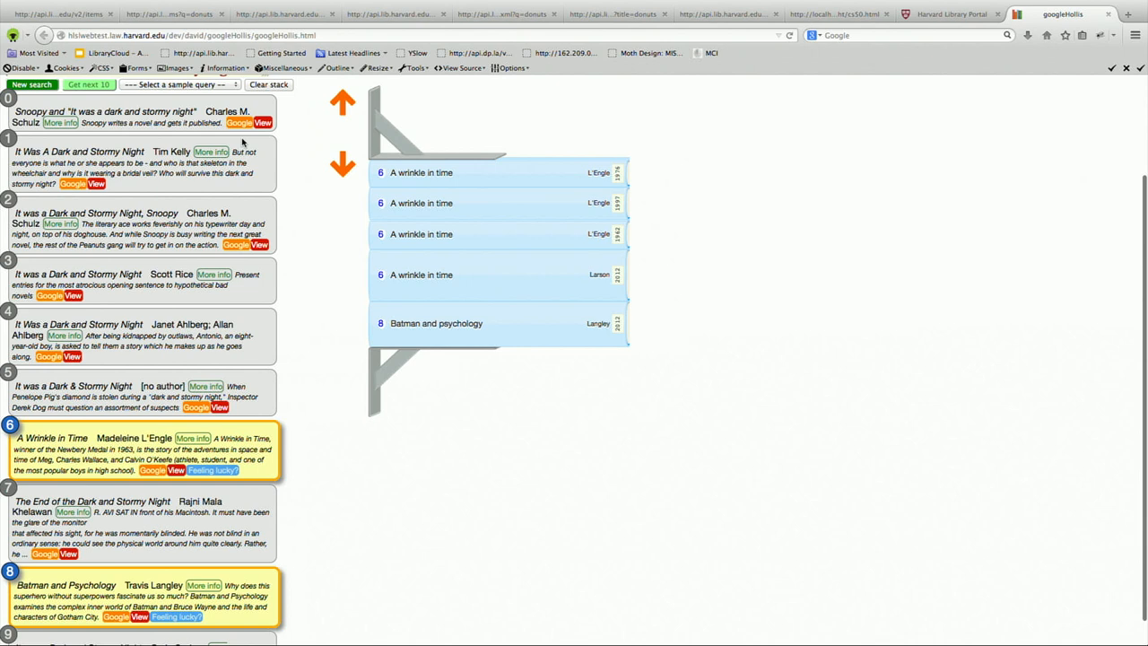
pyautogui.scroll(-3)
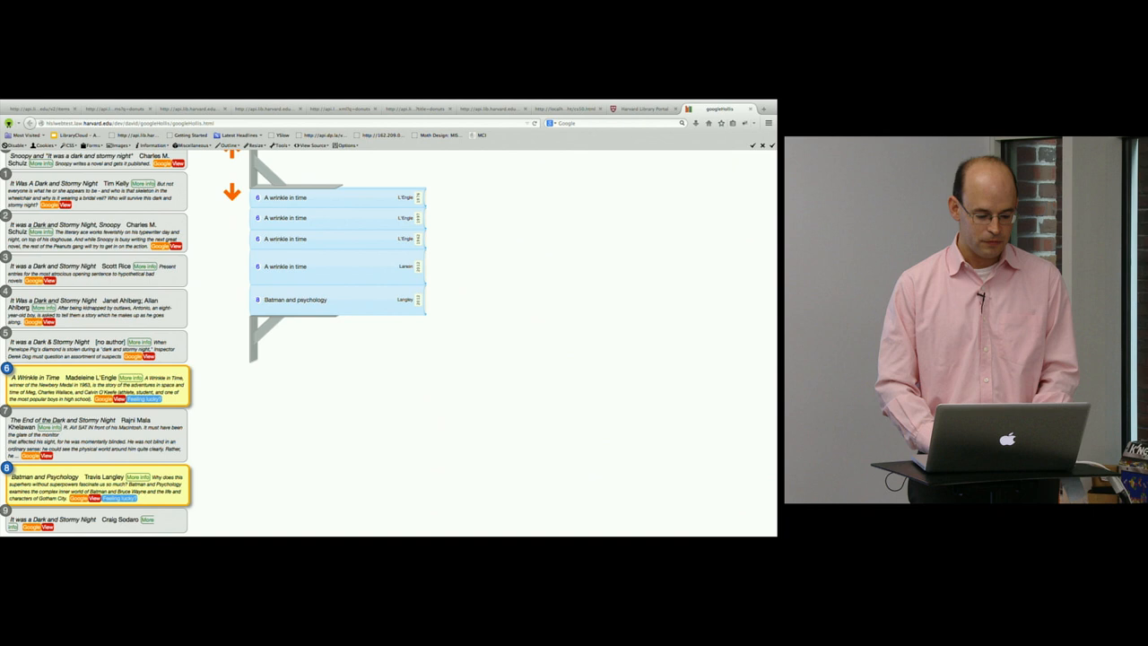
pyautogui.click(644, 109)
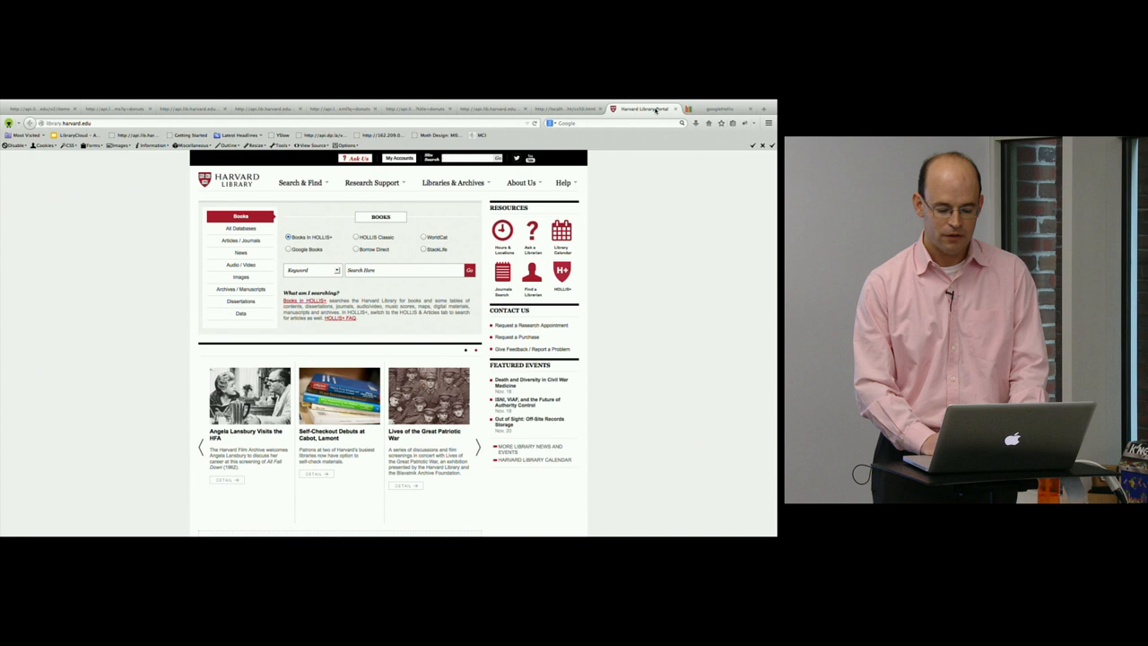
# Choose StackLife as the Books search destination for the alice query.
pyautogui.click(404, 269)
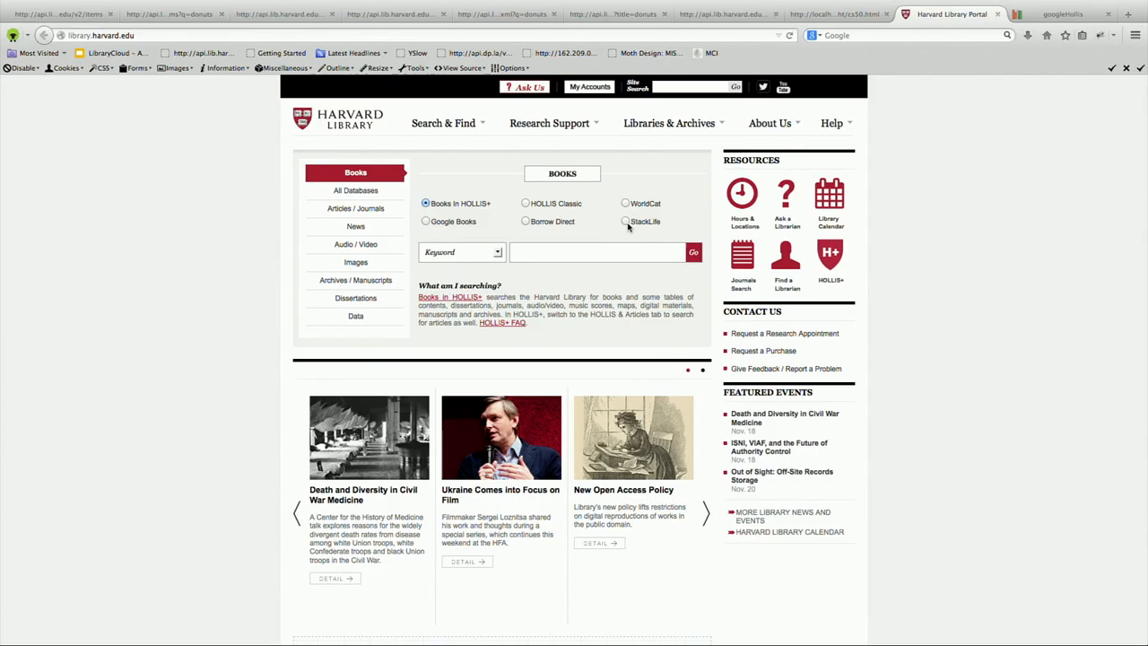
pyautogui.click(626, 223)
pyautogui.write('alice')
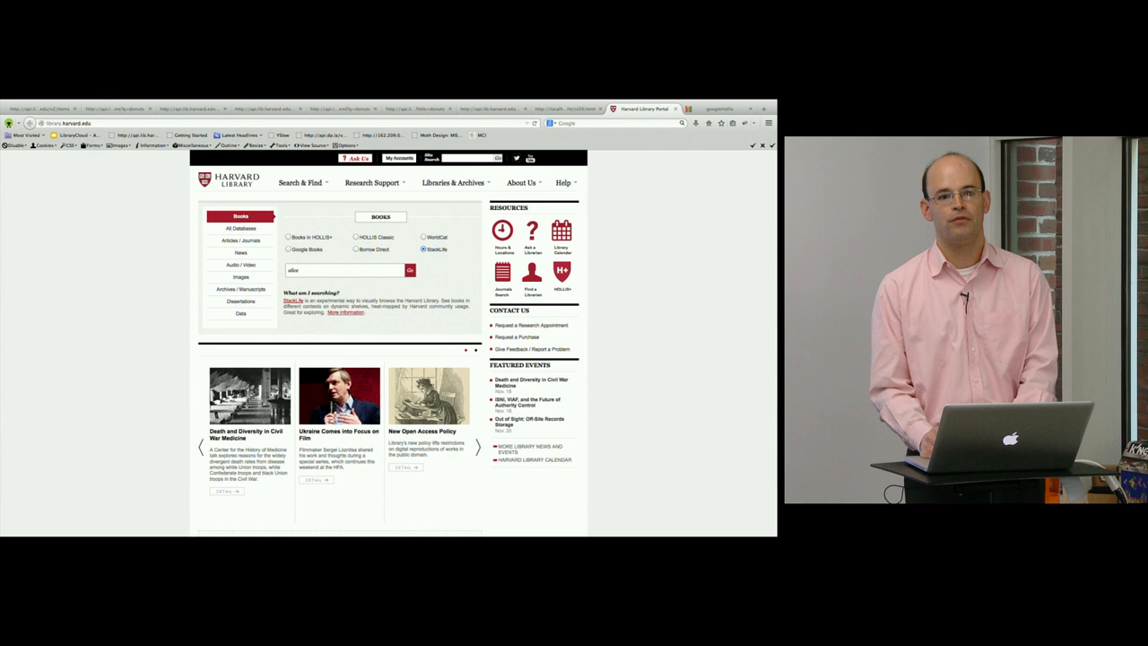
# Run the alice in wonderland search in StackLife to get the ranked title list.
pyautogui.click(409, 269)
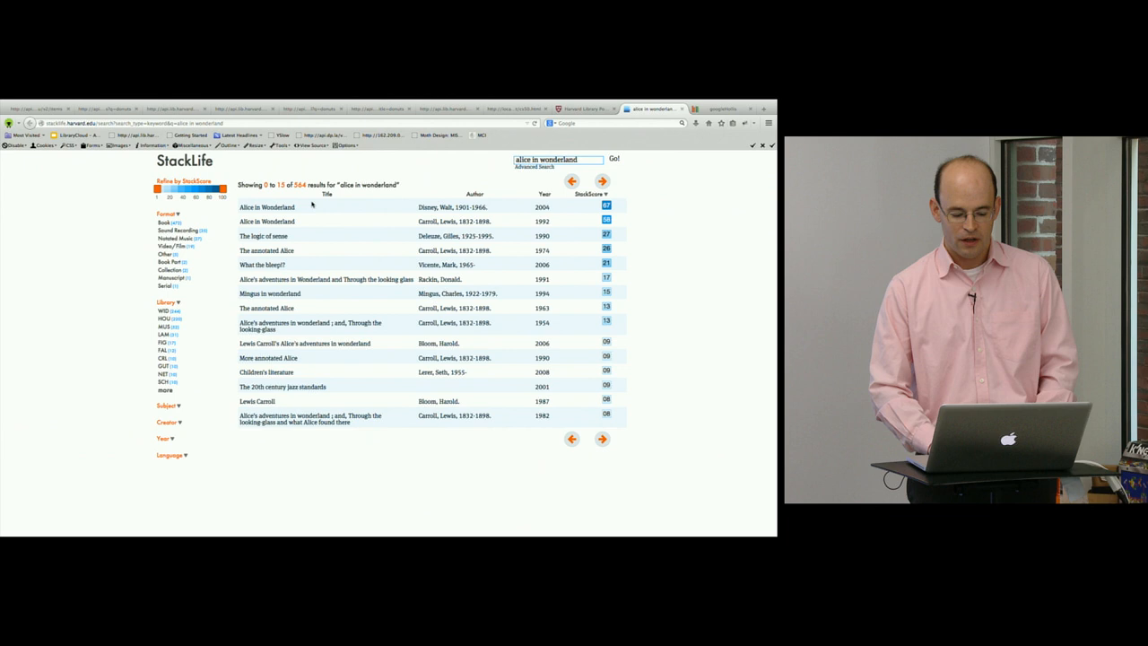
pyautogui.moveTo(266, 221)
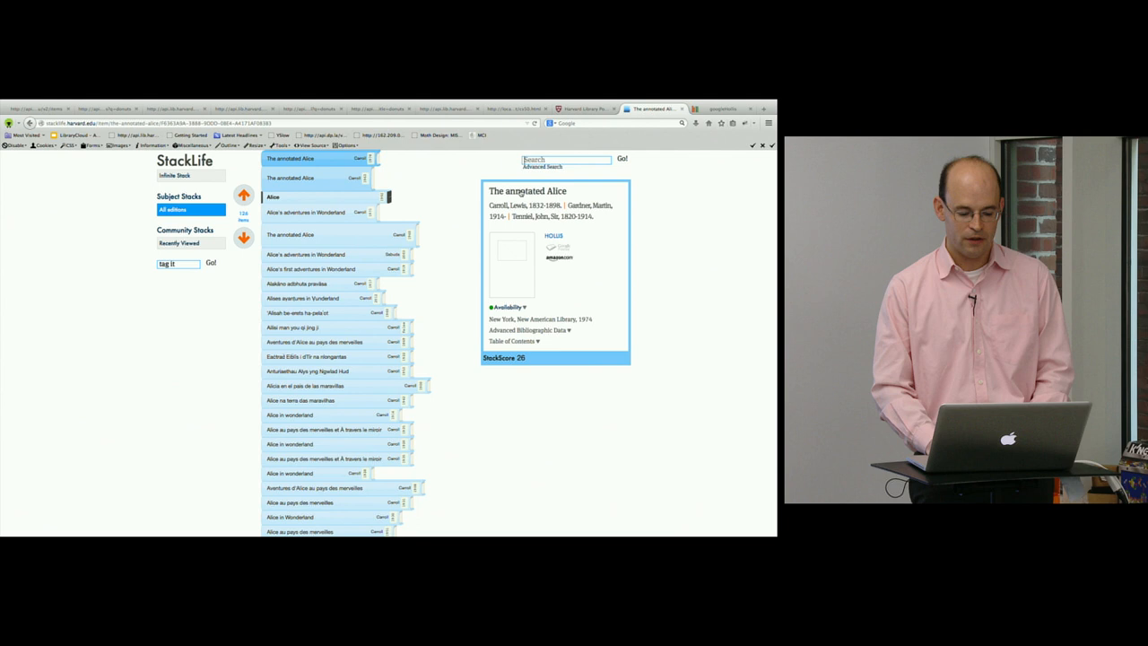
# Show the Infinite Stack of neighbouring books around The annotated Alice.
pyautogui.click(244, 195)
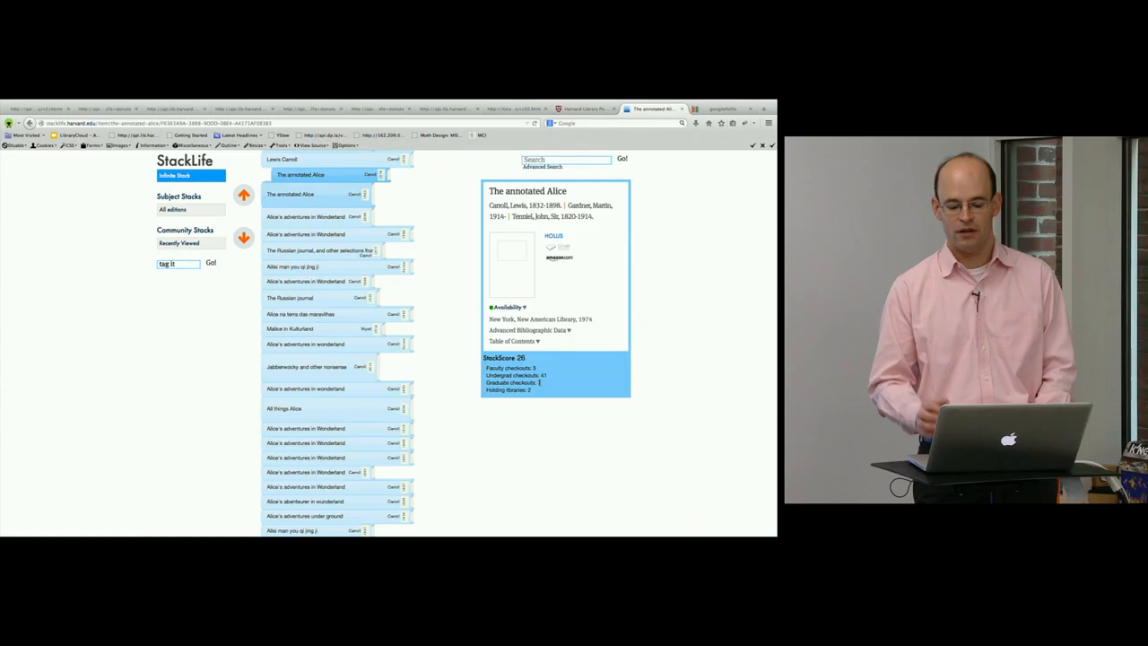
# Browse along the infinite shelf and show details of the Norton 1971 Alice in Wonderland critical edition.
pyautogui.click(244, 193)
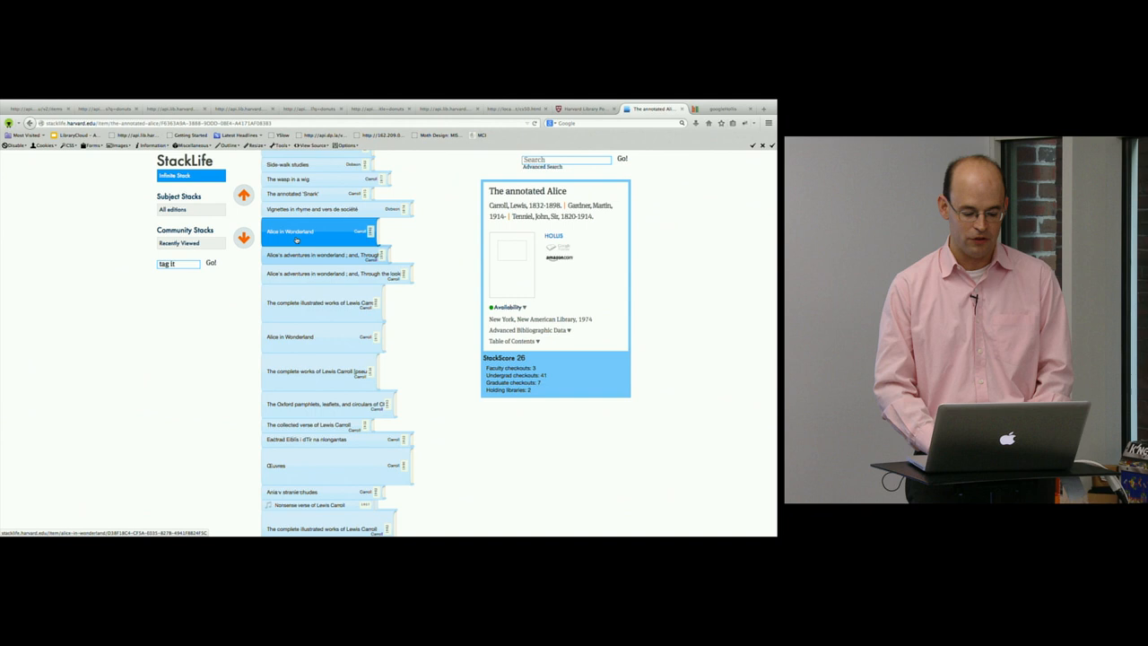
pyautogui.click(314, 232)
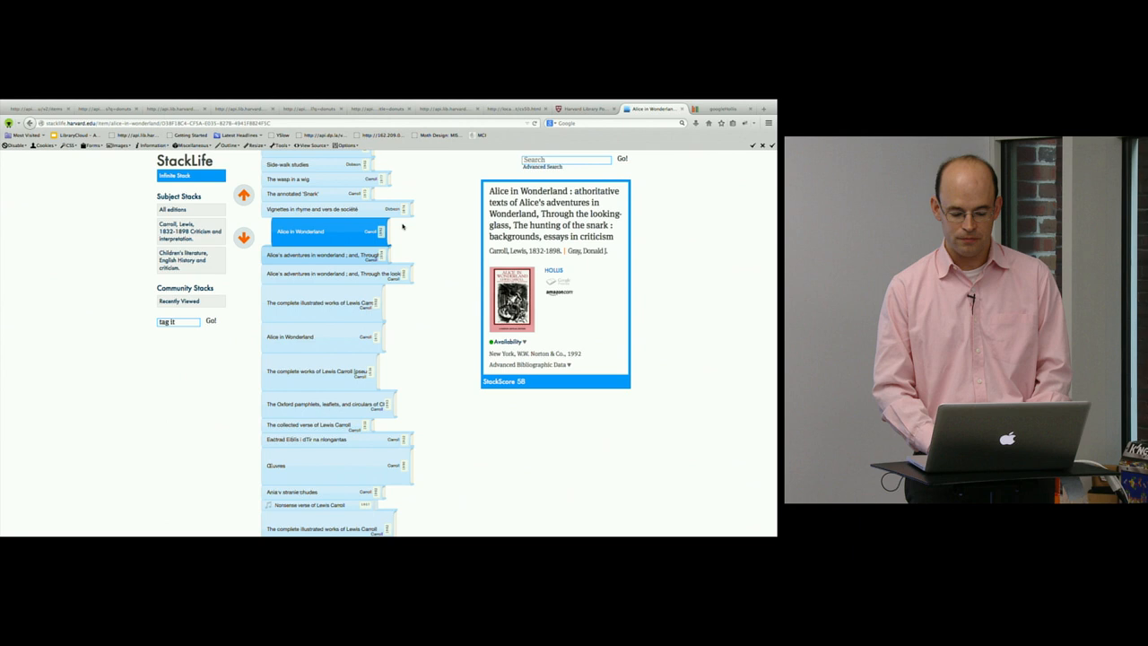